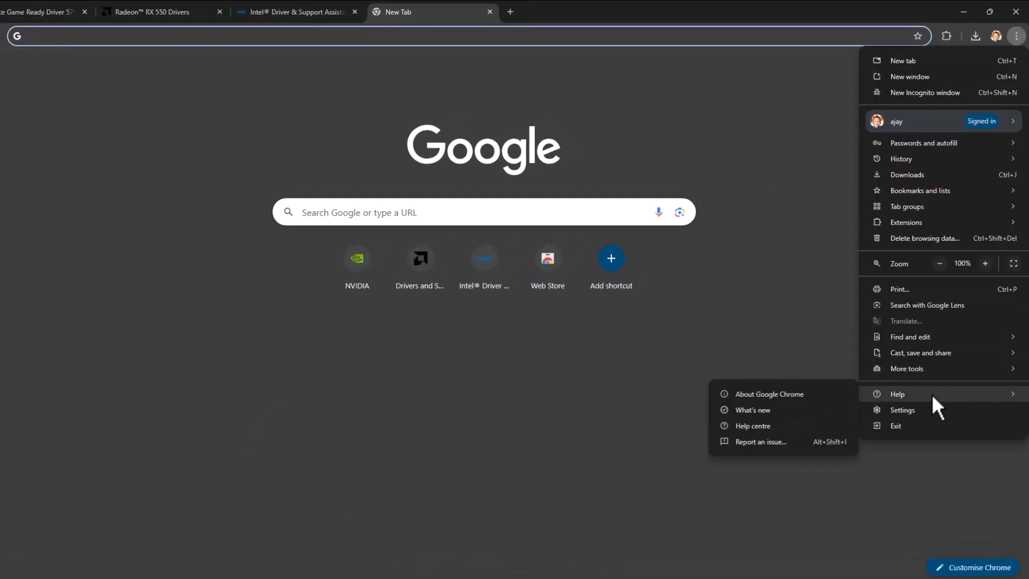
# - Reach Chrome's All sites page listing stored site data and cookies
pyautogui.click(901, 410)
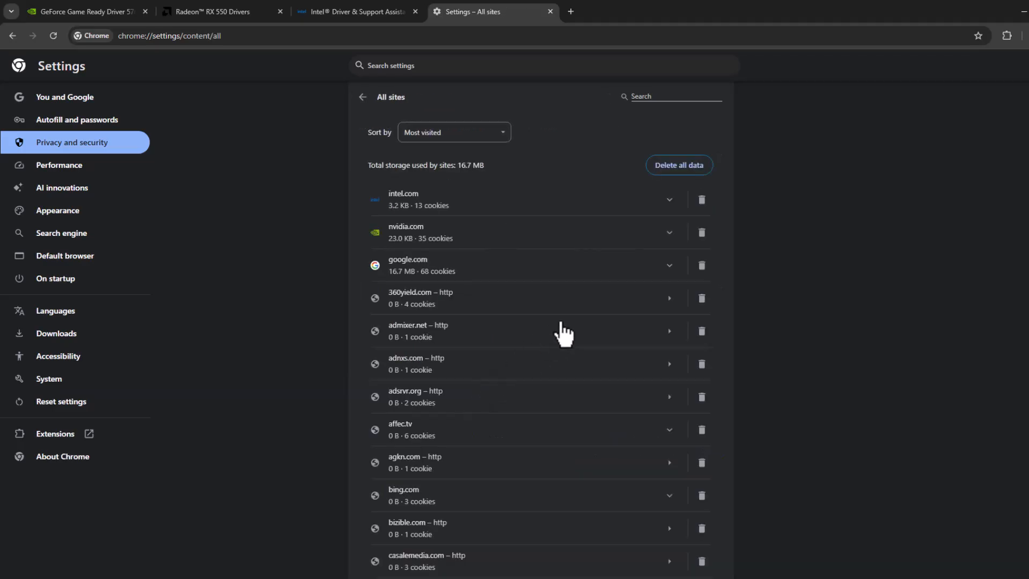
# - Filter the site list by 'nv' and delete nvidia.com's stored data
pyautogui.click(676, 97)
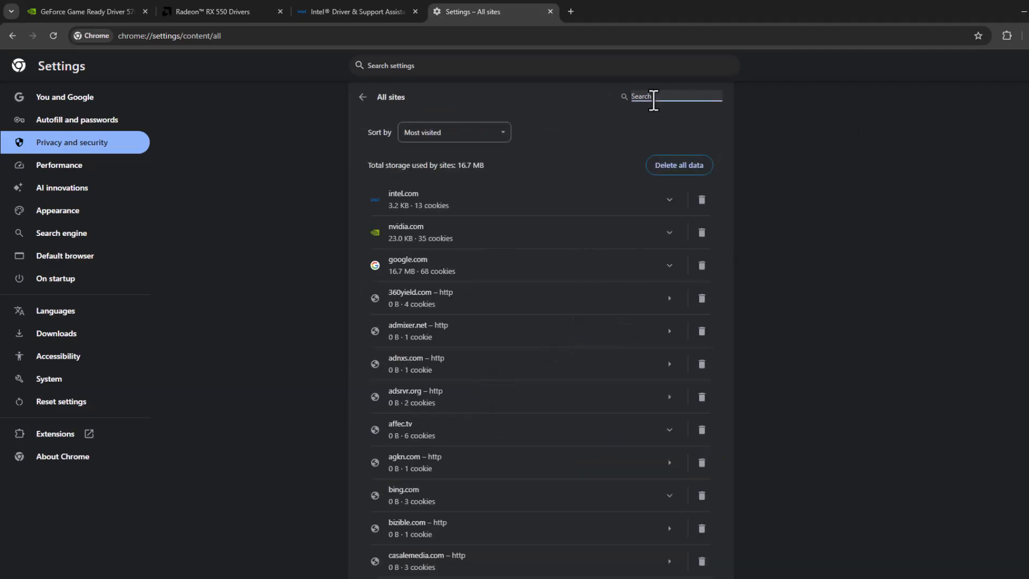
pyautogui.write('nv')
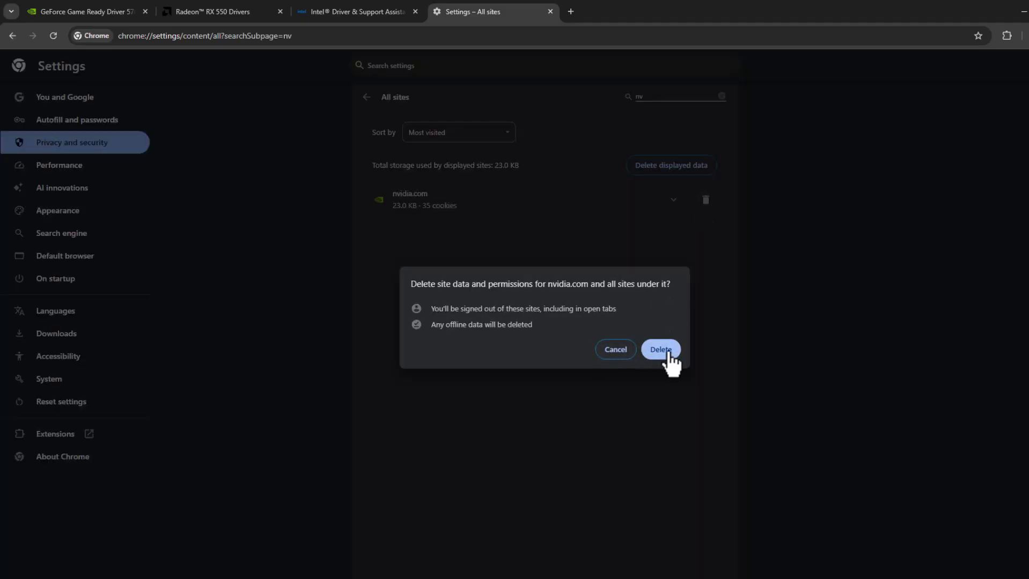
pyautogui.click(660, 349)
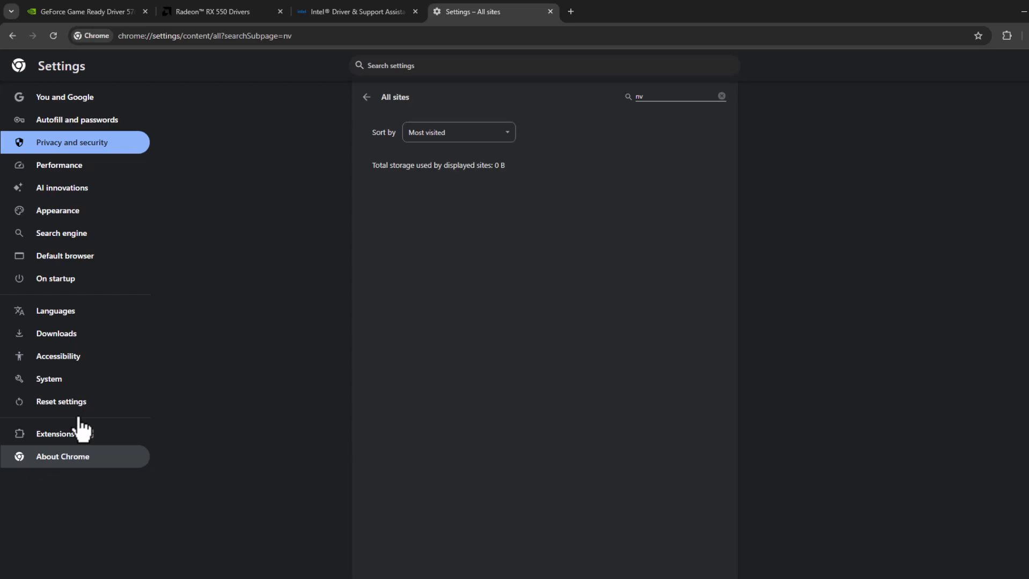
# - Switch off the Free VPN for Chrome - VPN Proxy VeePN extension
pyautogui.click(54, 433)
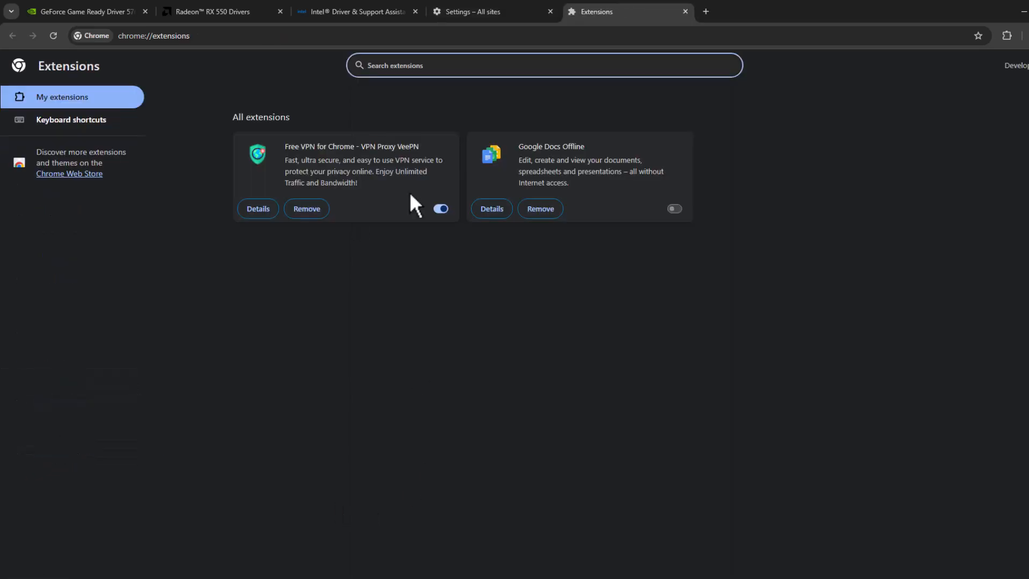
pyautogui.click(440, 208)
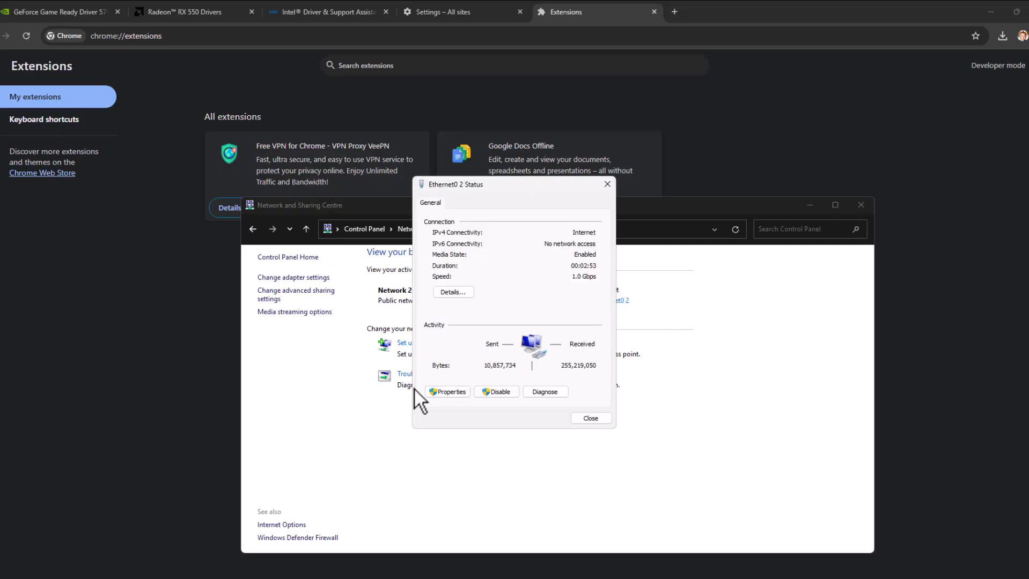
# - Set the Ethernet IPv4 DNS servers to 8.8.8.8 and 8.8.4.4 and save
pyautogui.click(448, 392)
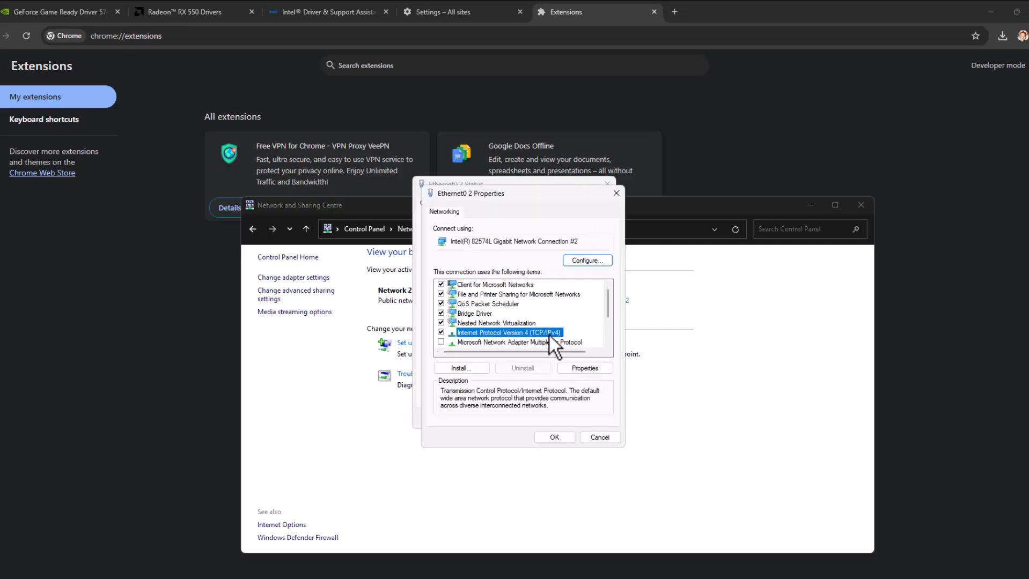
pyautogui.click(583, 368)
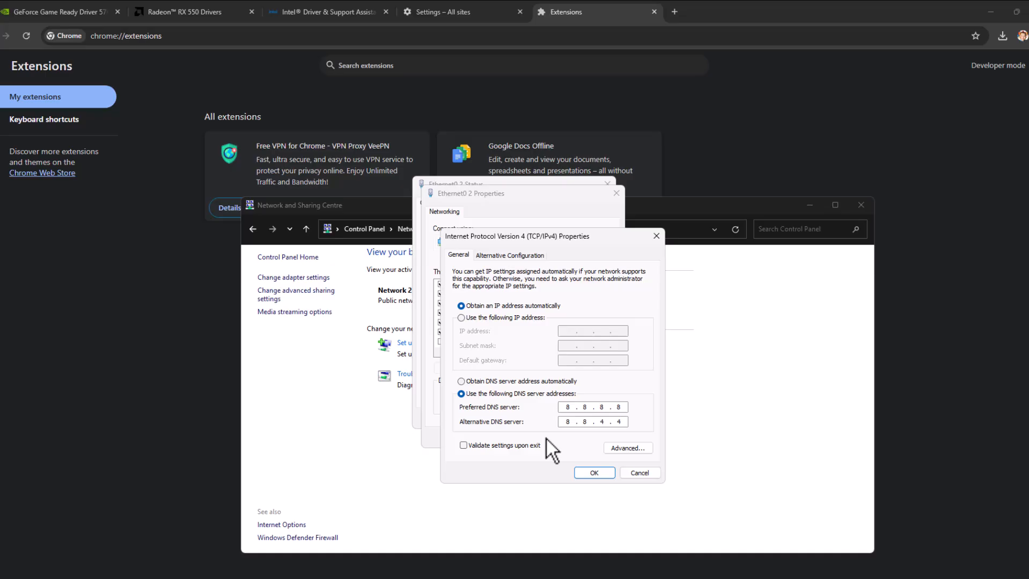
pyautogui.click(598, 407)
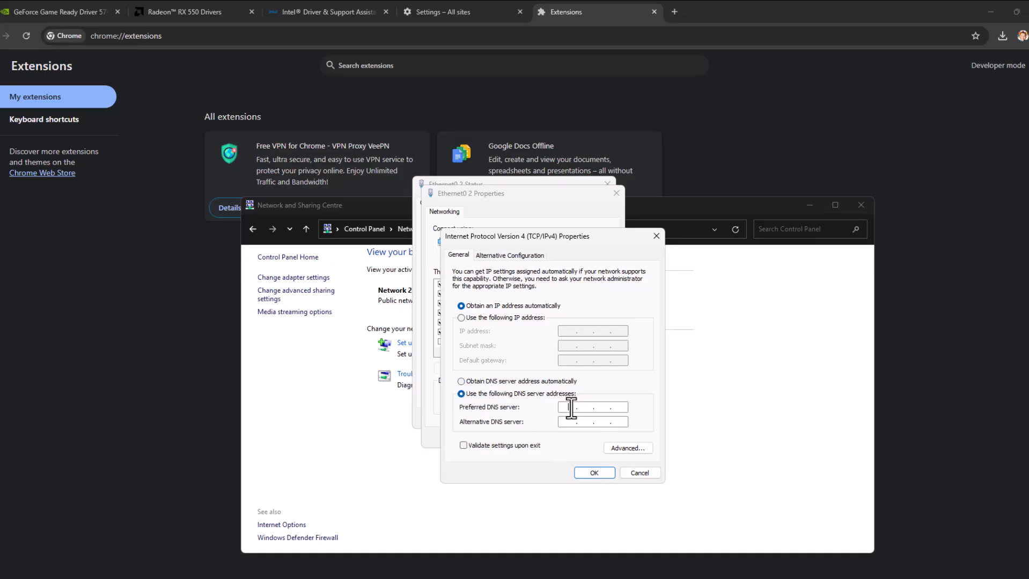
pyautogui.write('8.8.8.8')
pyautogui.write('8.8.4.4')
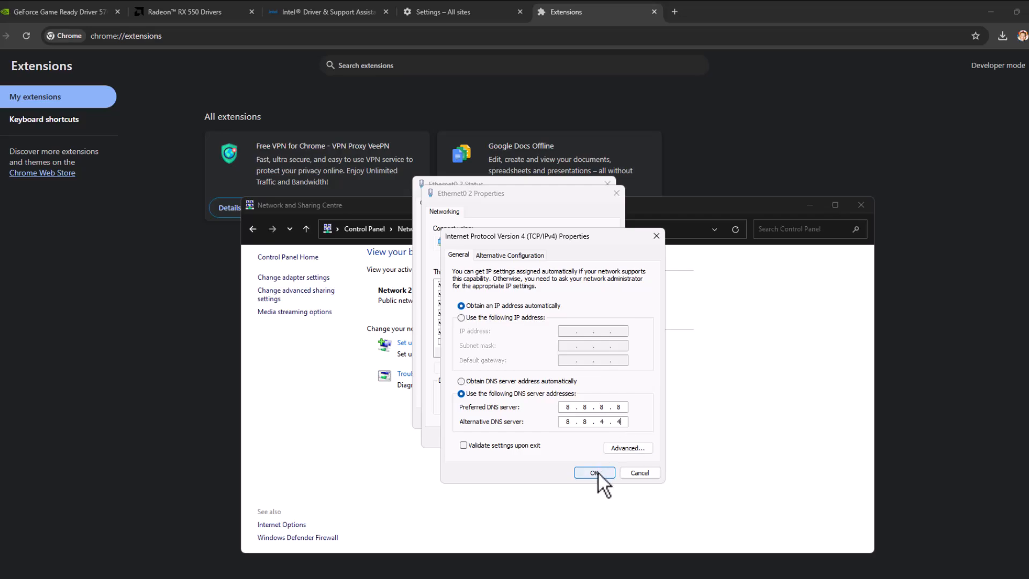
pyautogui.click(592, 473)
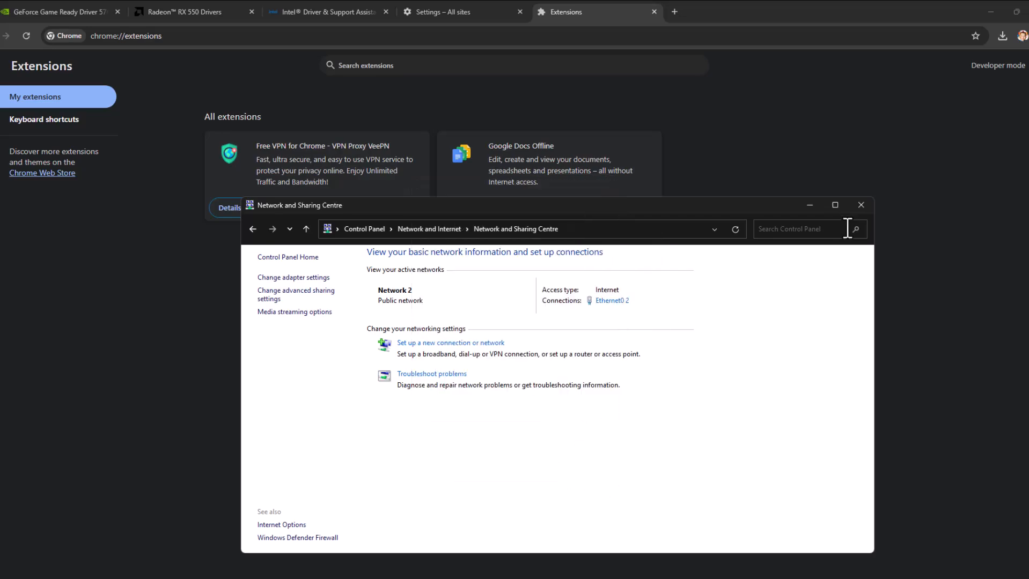
# - Close Control Panel and launch Microsoft Edge from taskbar search 'ed'
pyautogui.click(861, 205)
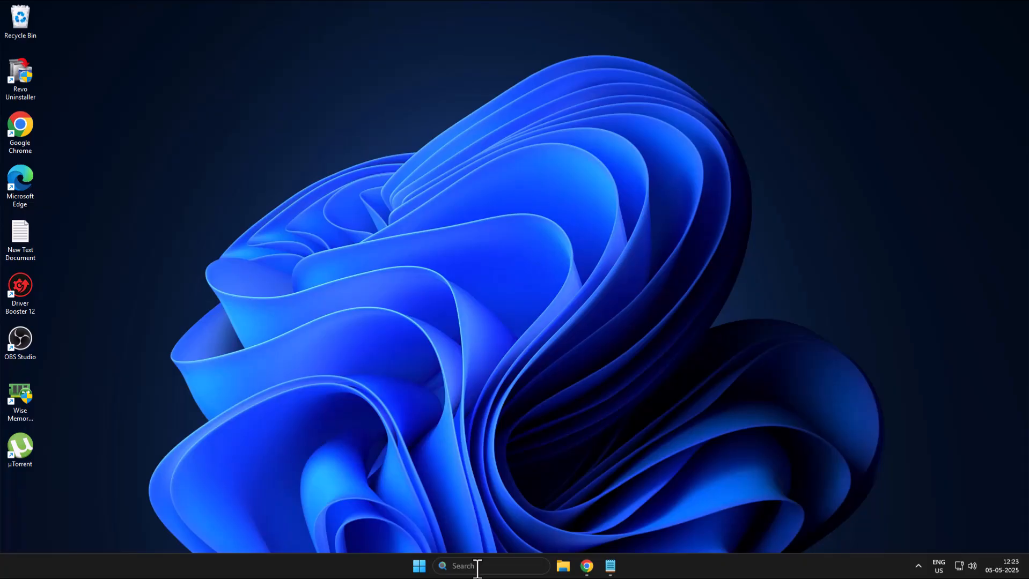
pyautogui.write('ed')
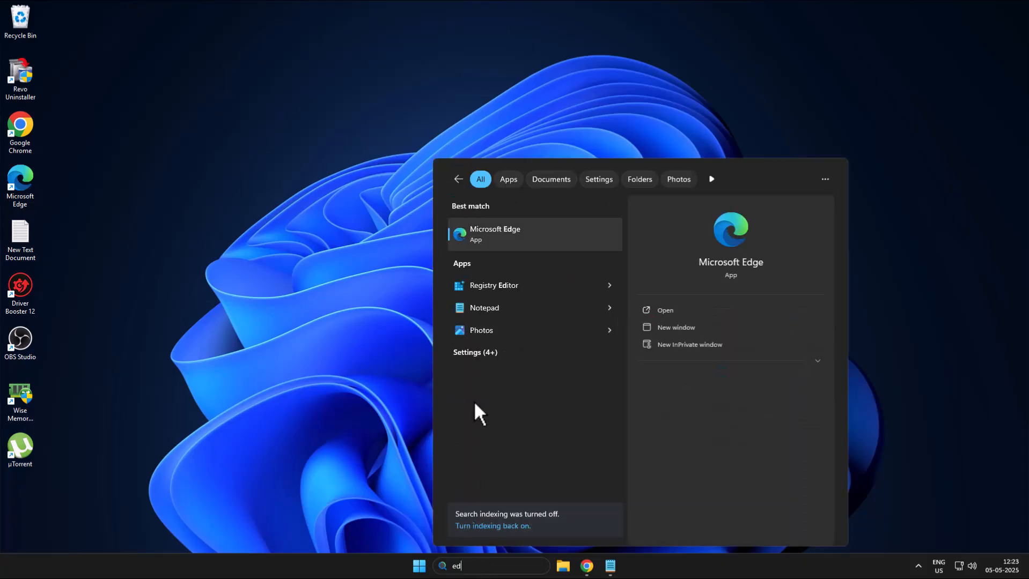
pyautogui.click(495, 234)
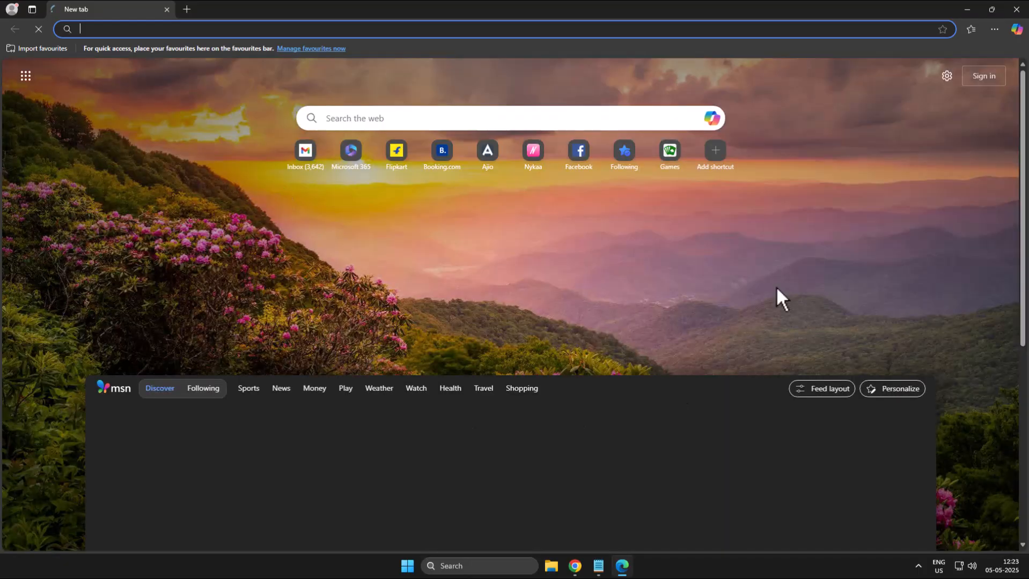